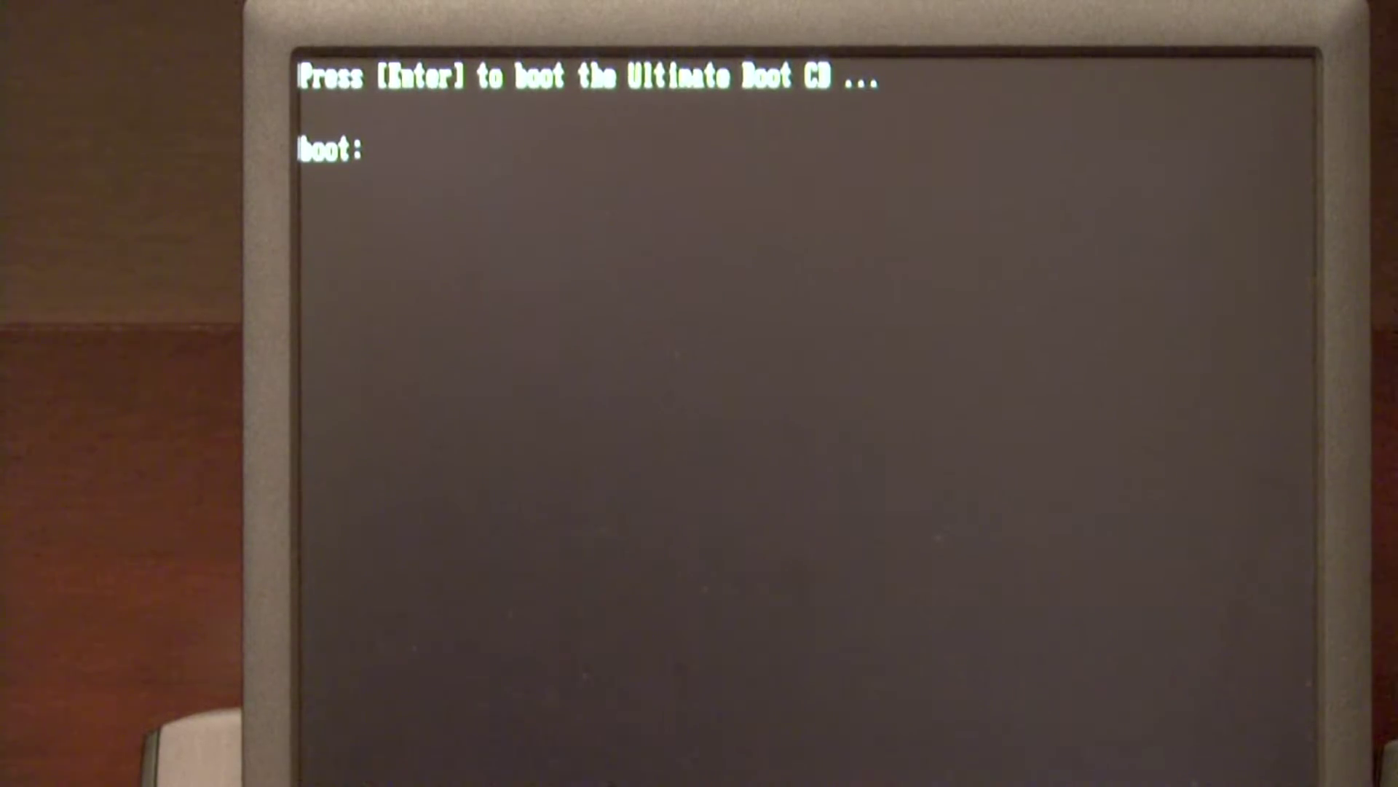
Step: Boot Ultimate Boot CD V4.1.1 from its boot: prompt into the main menu
{"action": "key", "text": "Enter"}
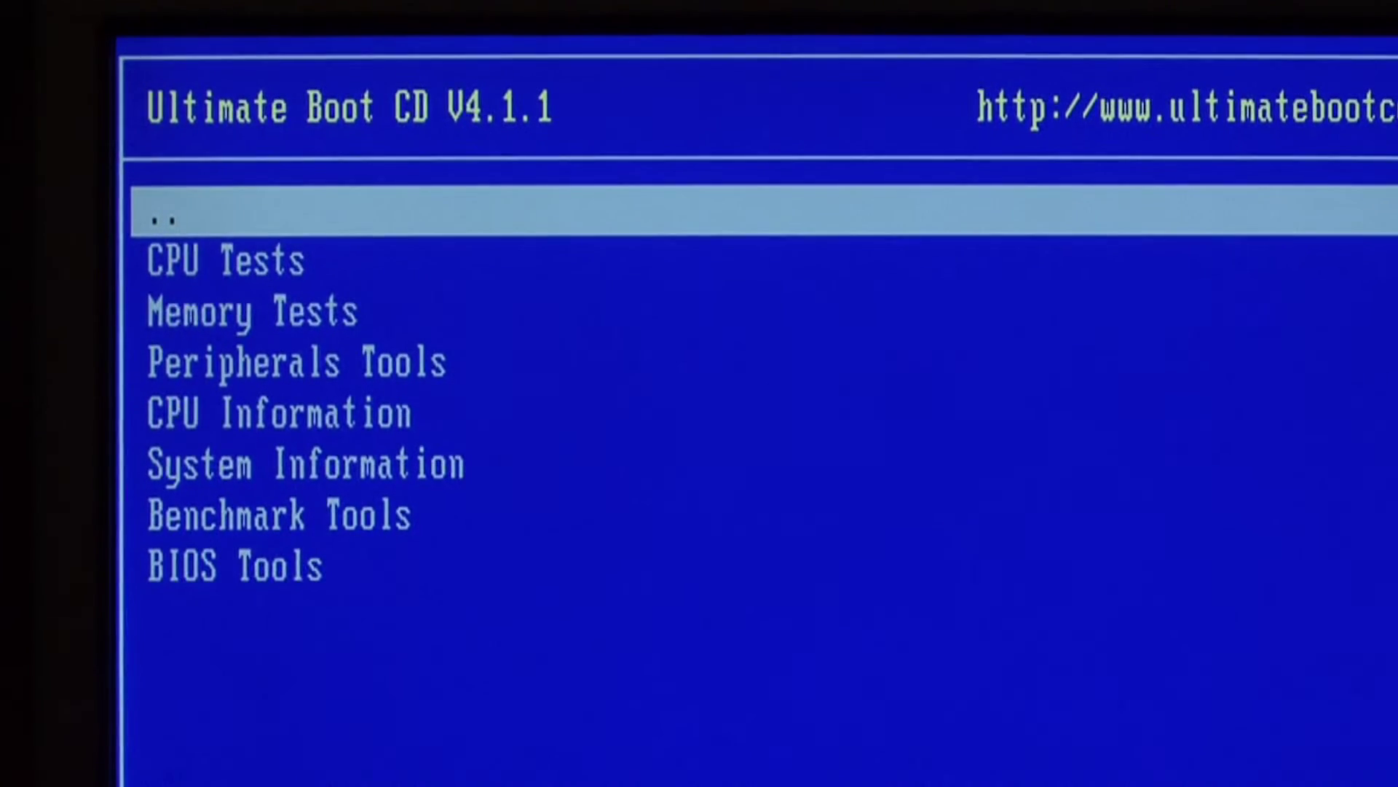
Step: Move the highlight down to Memory Tests in the Mainboard Tools menu
{"action": "key", "text": "Down"}
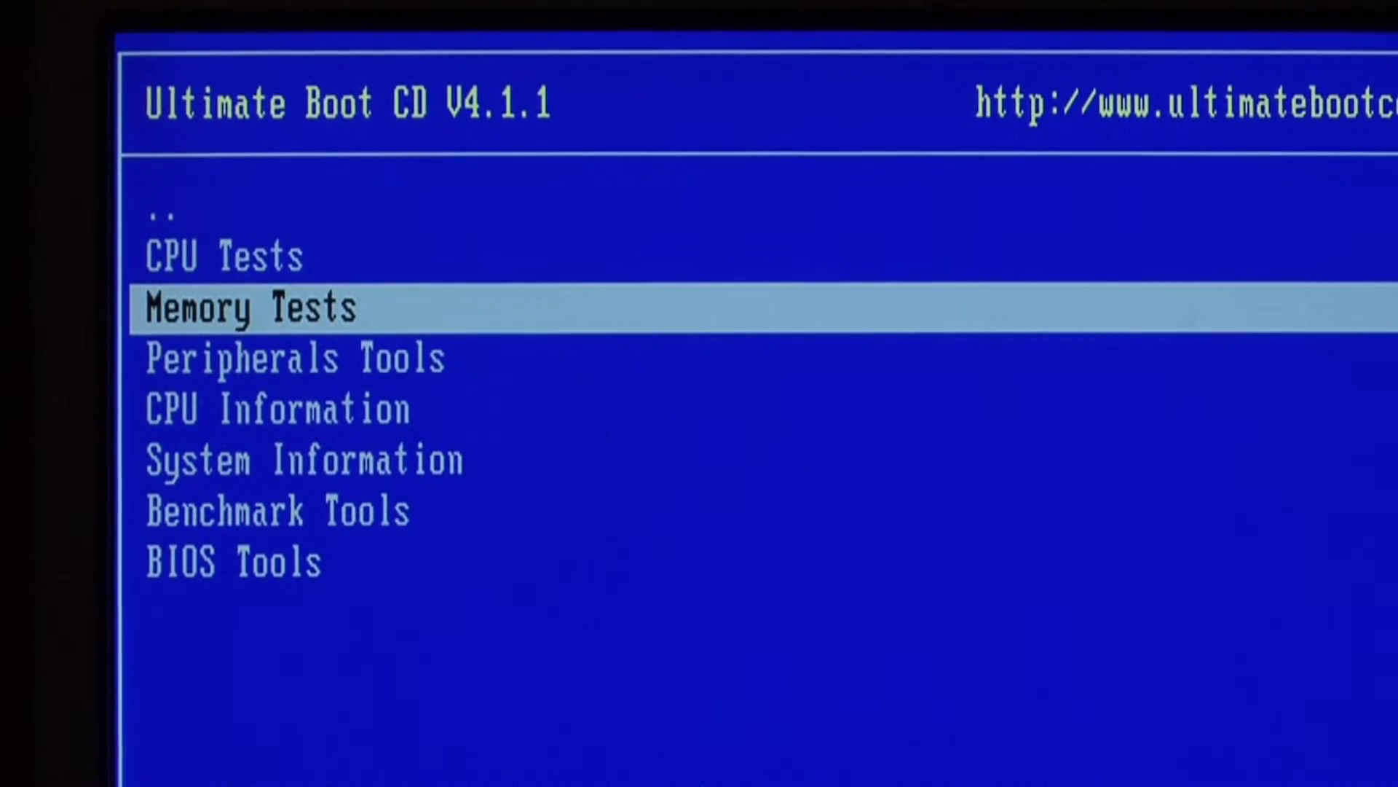